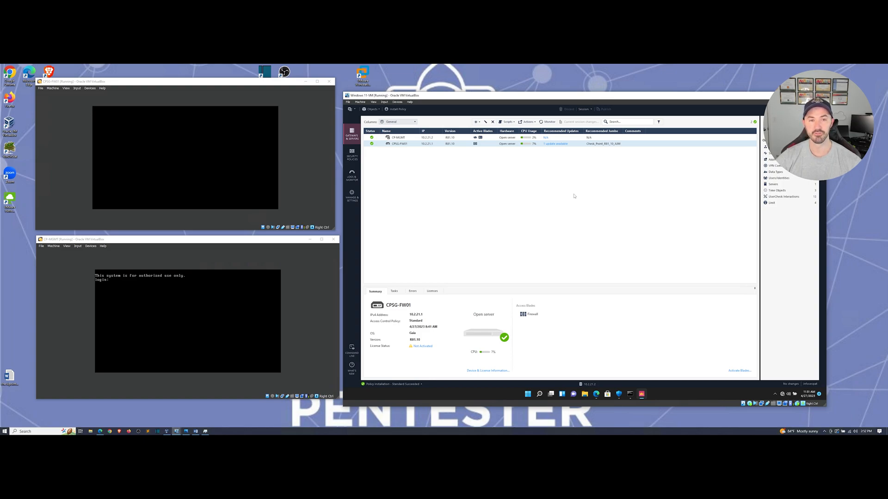
mouse_move(474, 191)
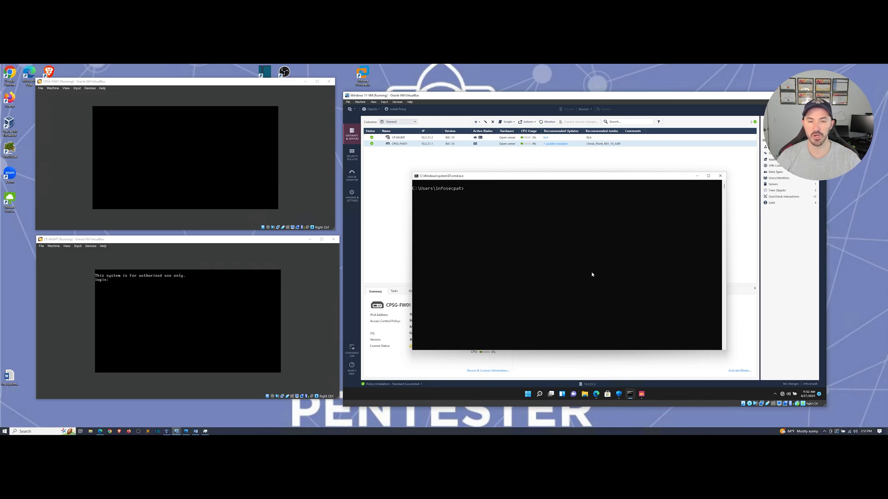
Step: Ping 10.2.21.1 (times out) and 10.2.21.2 (replies), then minimize Command Prompt
text(ping 10.2.21.1)
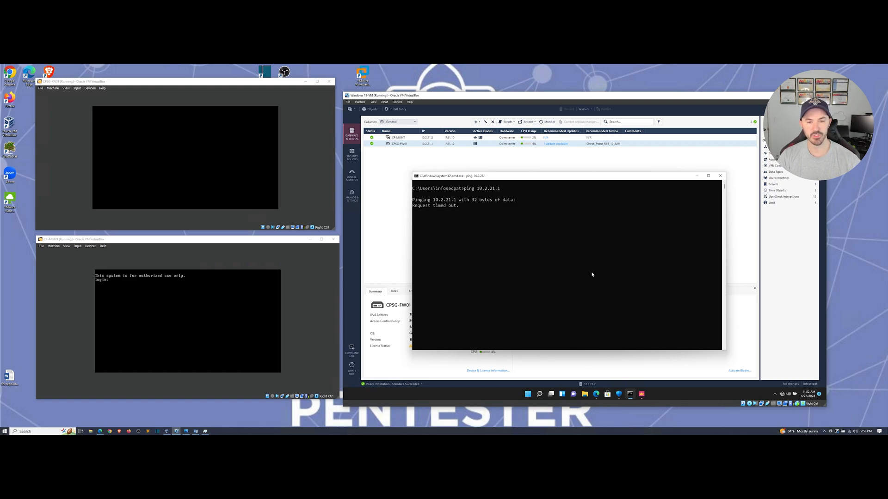
text(ipconfig)
text(ping 10.2.21.2)
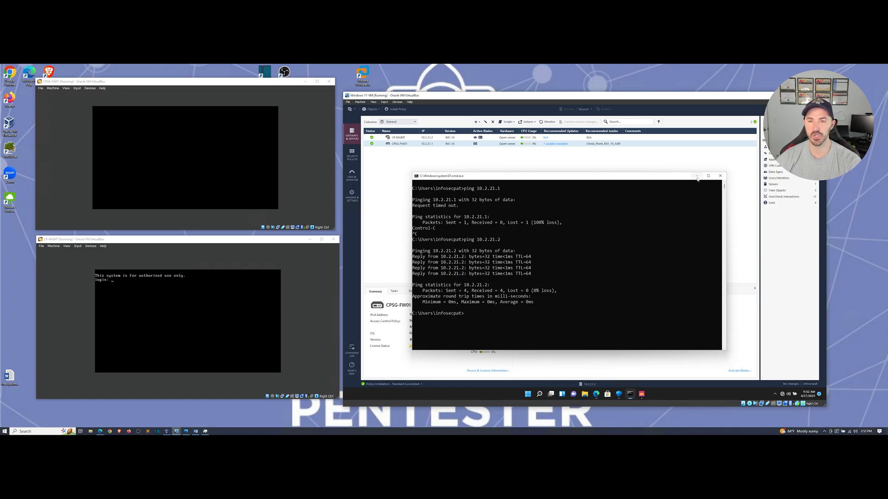
click(696, 177)
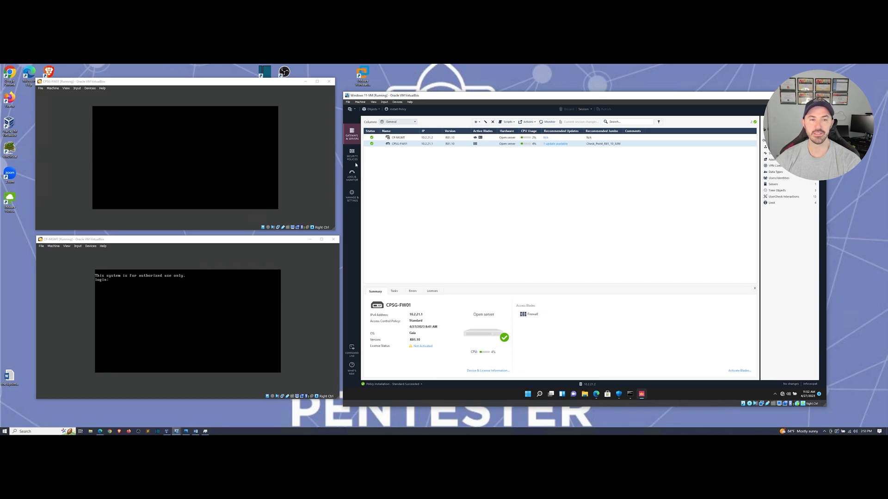
Step: From Security Policies, open Global Properties through the main SmartConsole menu
click(351, 156)
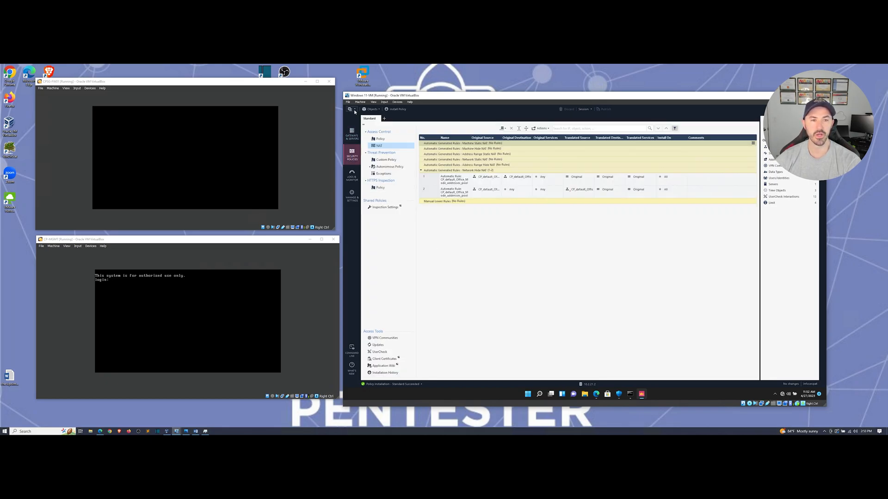
click(350, 109)
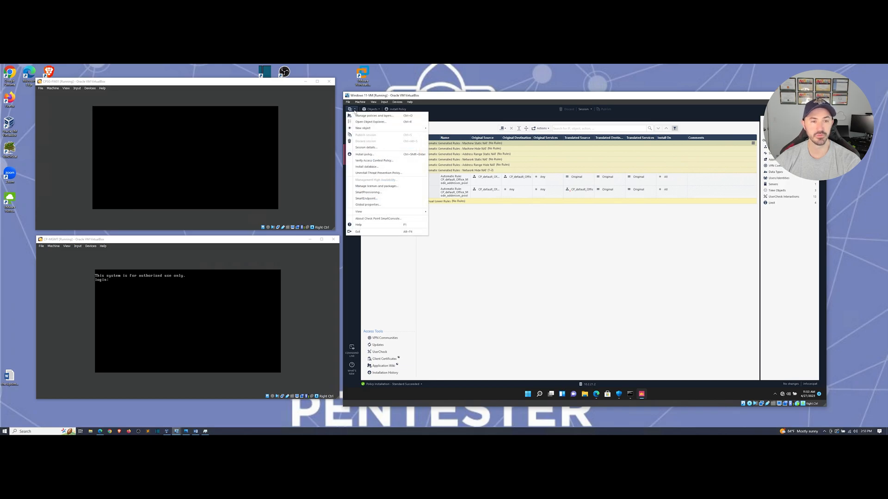
mouse_move(367, 204)
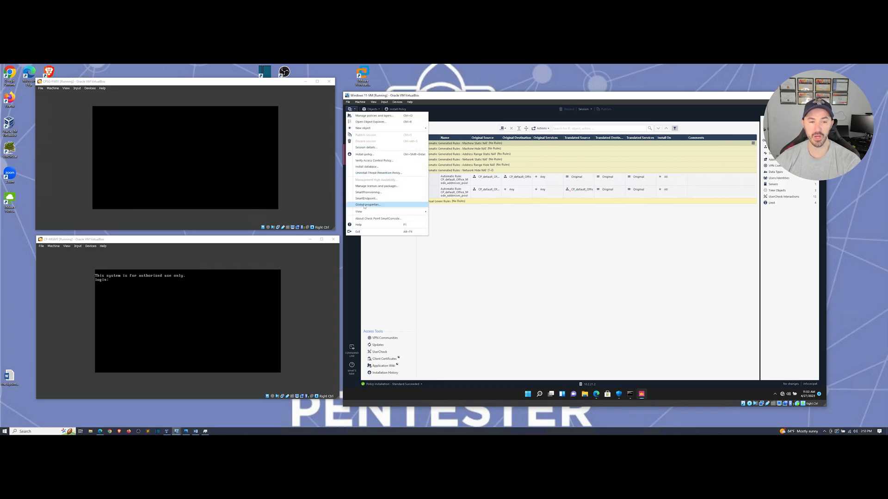
click(367, 204)
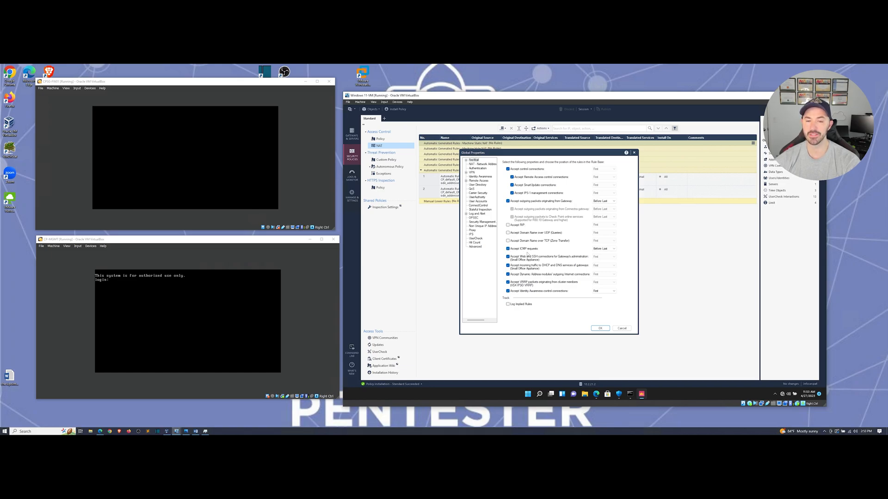
Step: Accept ICMP requests in the Firewall implied rules, positioned Before Last, and confirm with OK
click(614, 248)
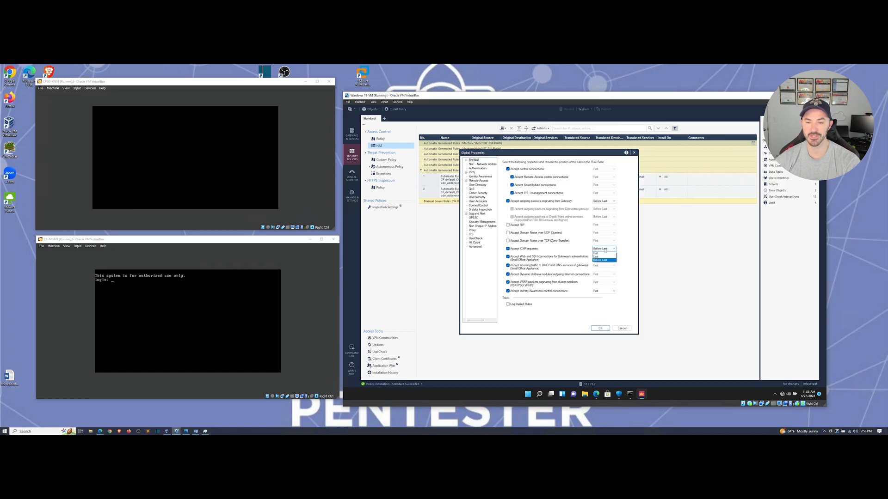
click(603, 249)
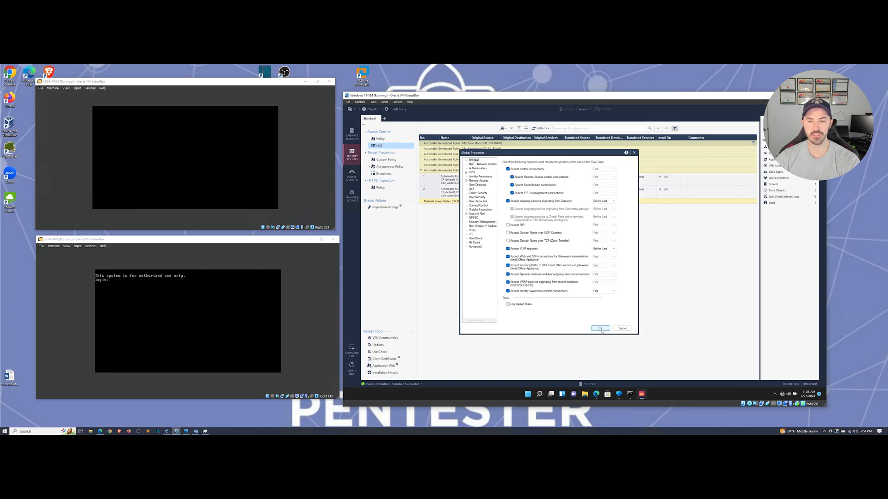
click(600, 328)
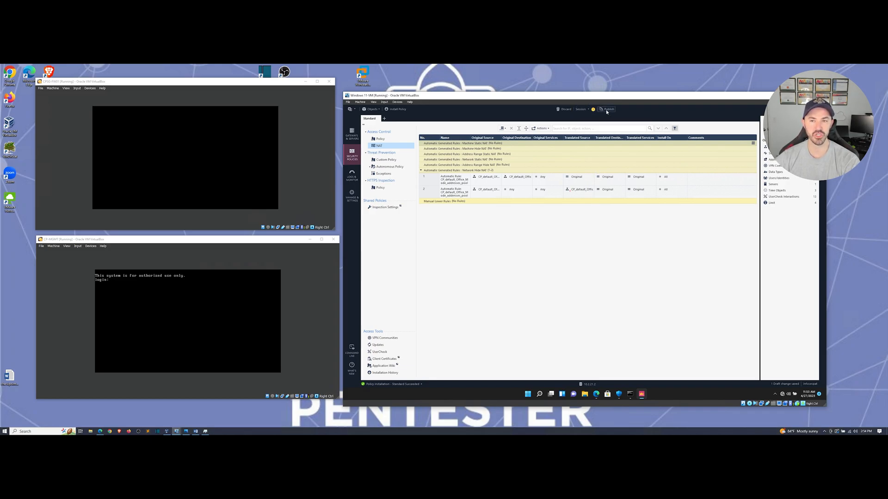
Step: Publish the ICMP global-properties change and return to Gateways & Servers
click(607, 109)
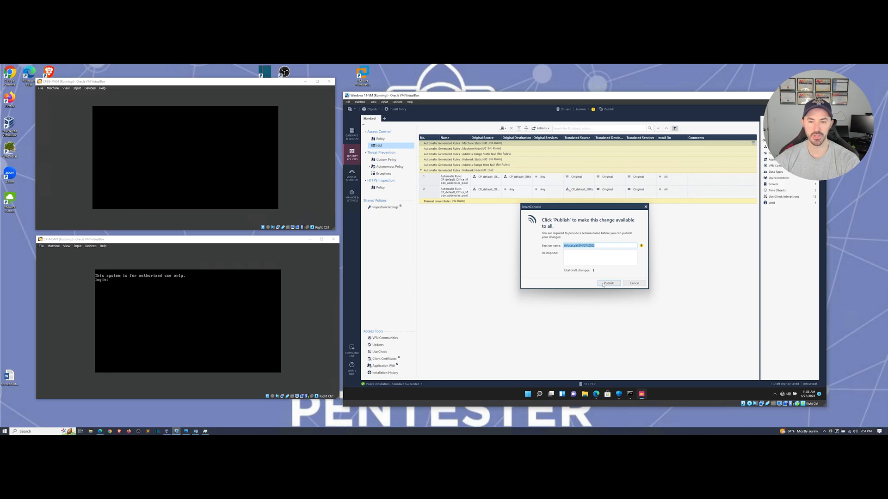
click(608, 283)
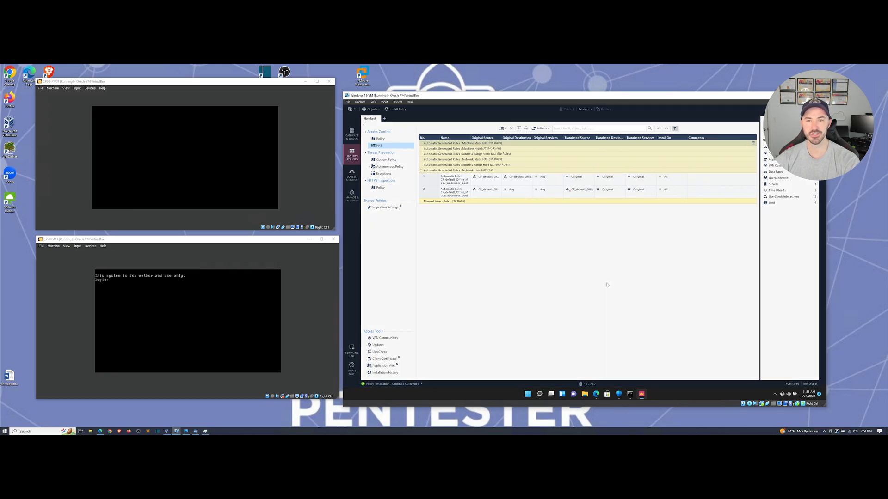
mouse_move(603, 265)
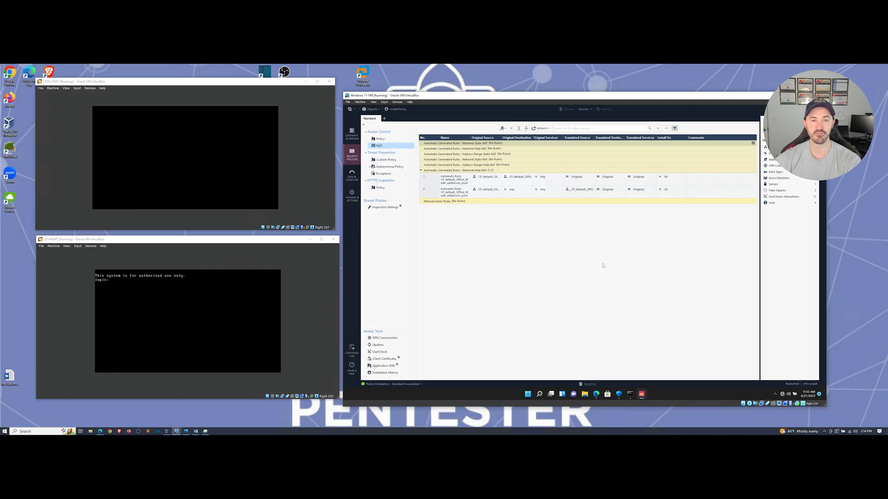
click(351, 135)
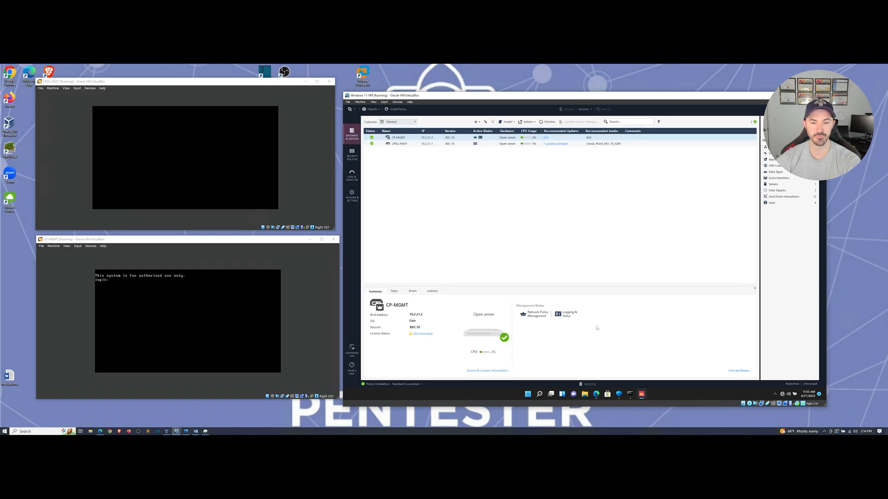
mouse_move(398, 109)
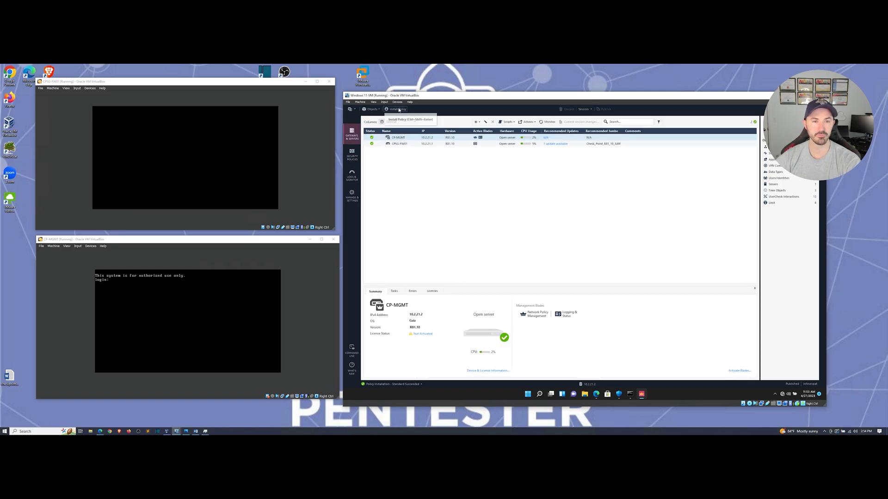
Step: Install the Standard policy on CPSG-FW01 and check the task details for success
click(398, 109)
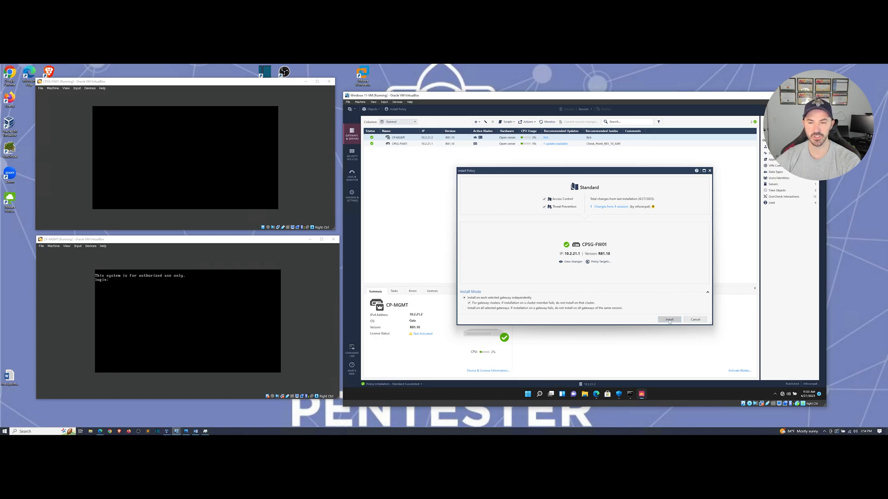
click(668, 320)
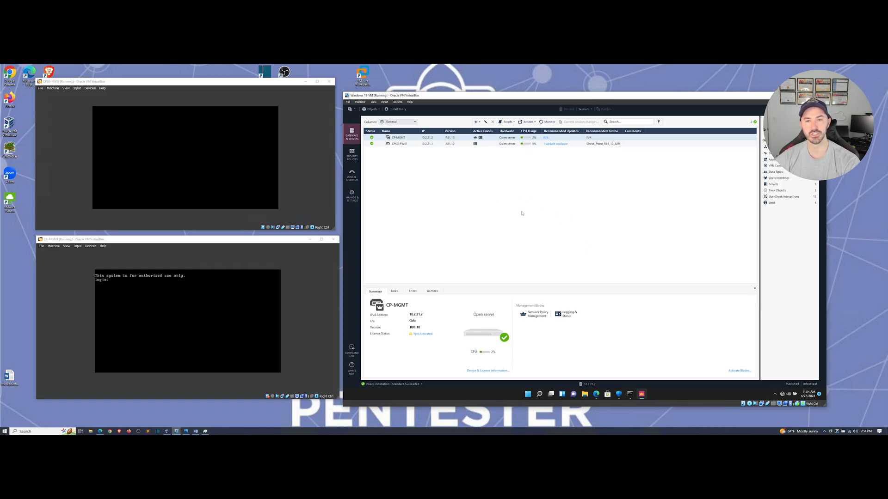
mouse_move(524, 230)
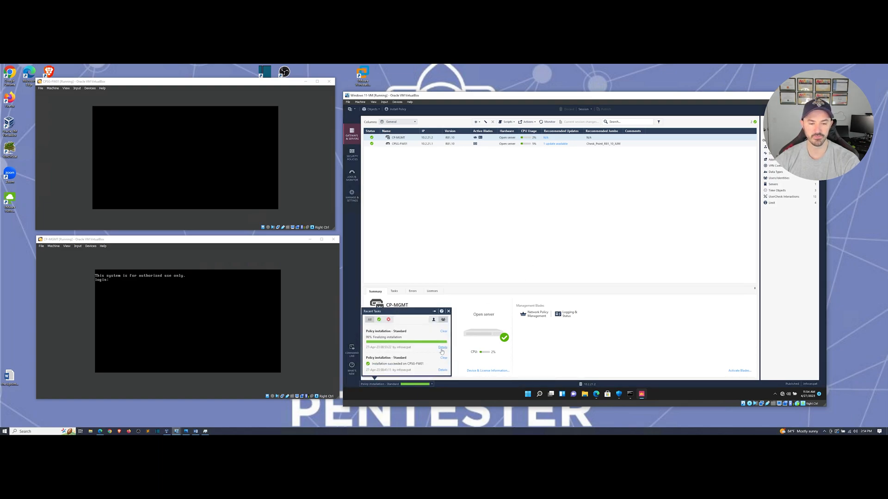
click(443, 347)
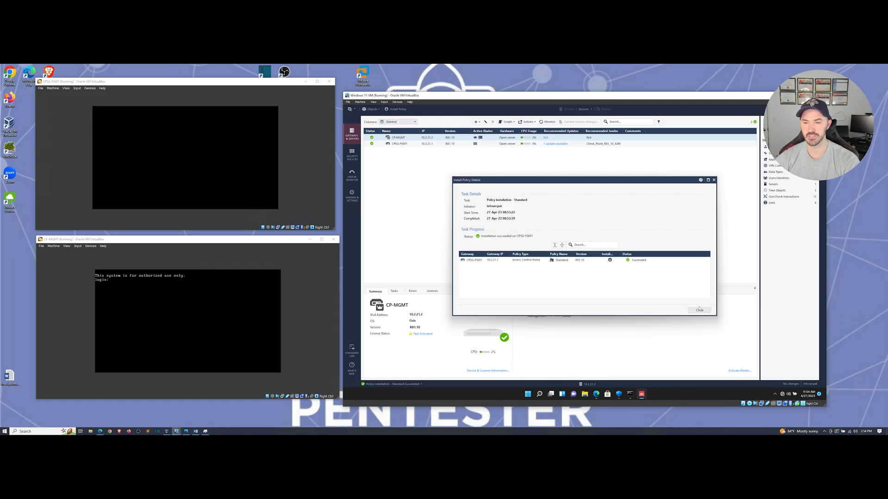
click(699, 310)
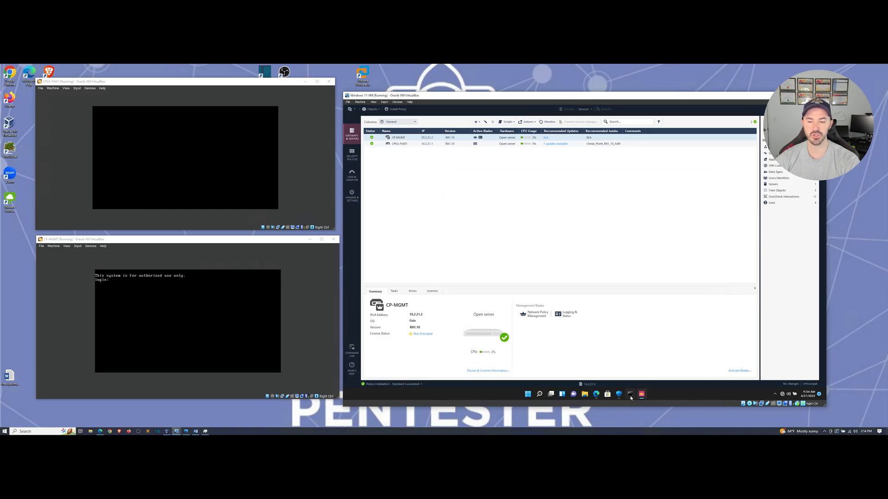
click(629, 394)
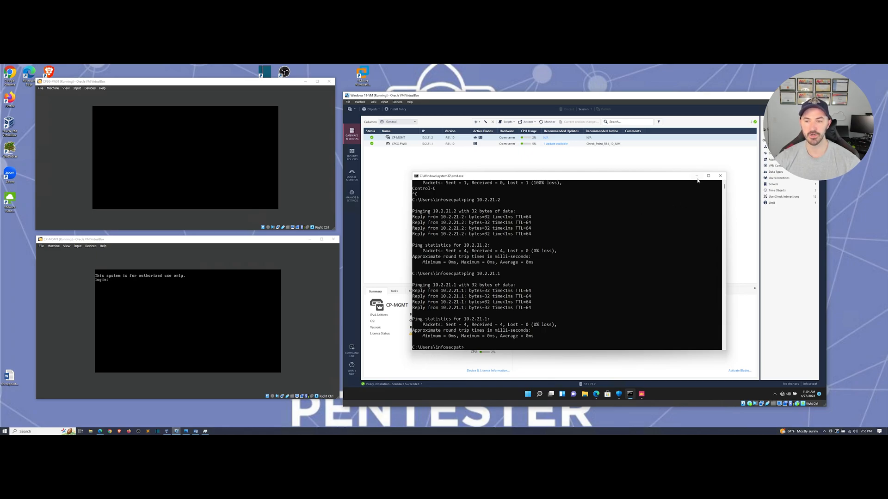
Step: Minimize Command Prompt after the successful ping to 10.2.21.1 with no loss
click(720, 175)
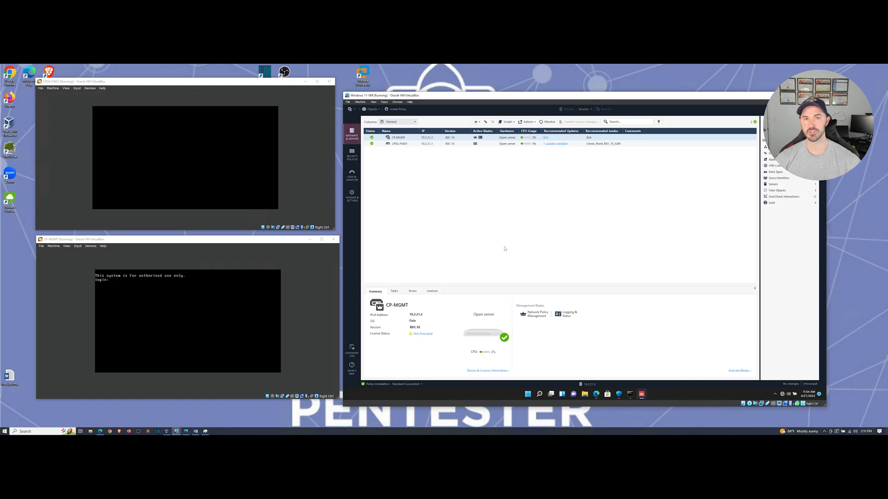